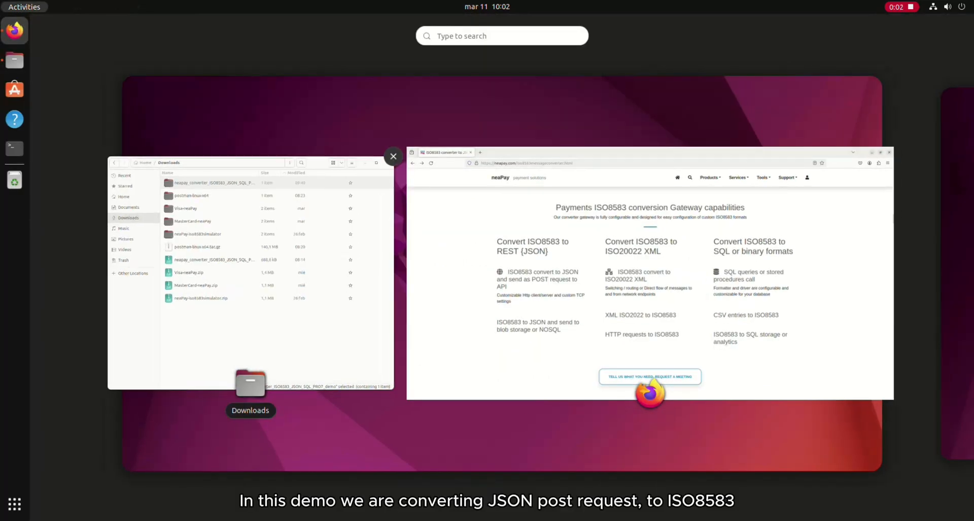
- Launch Postman from Downloads > postman-linux-x64 > Postman in Files
left_click(250, 383)
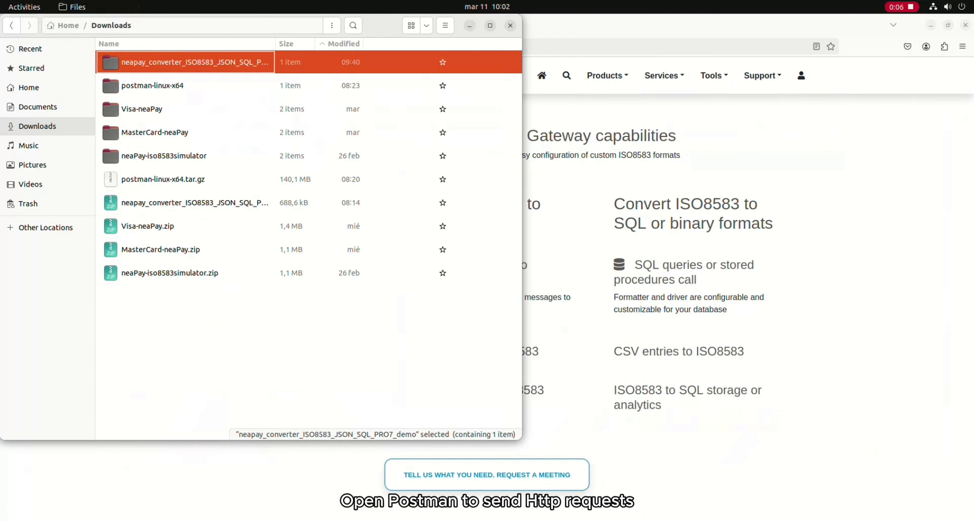
left_click(152, 86)
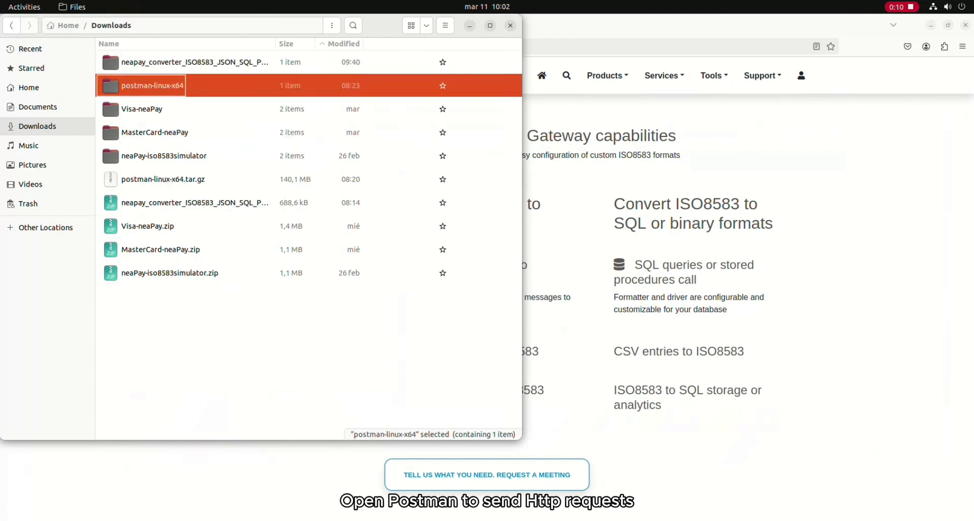
double_click(152, 85)
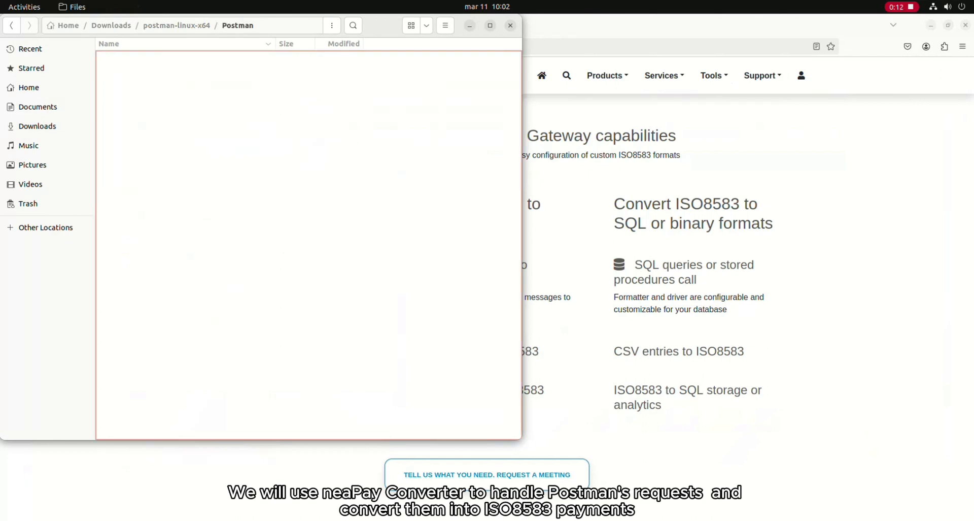
right_click(136, 86)
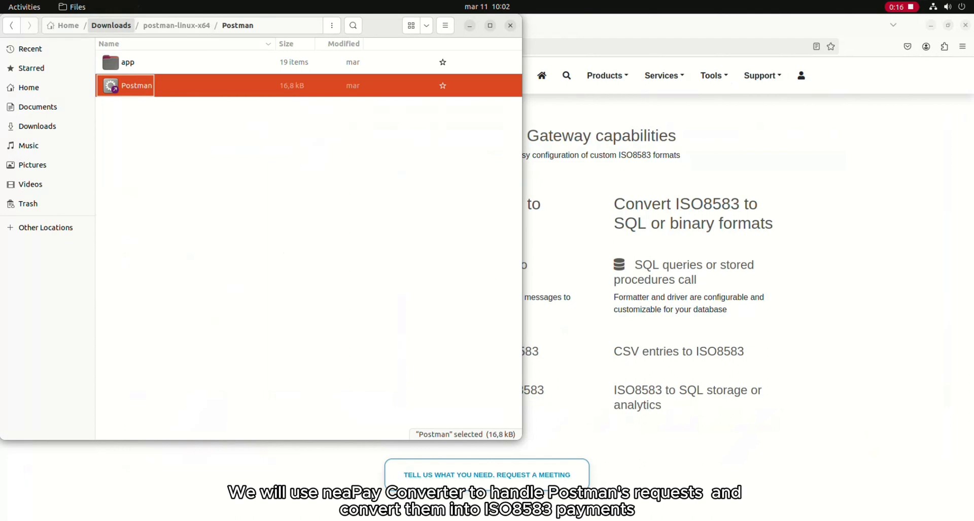
double_click(135, 85)
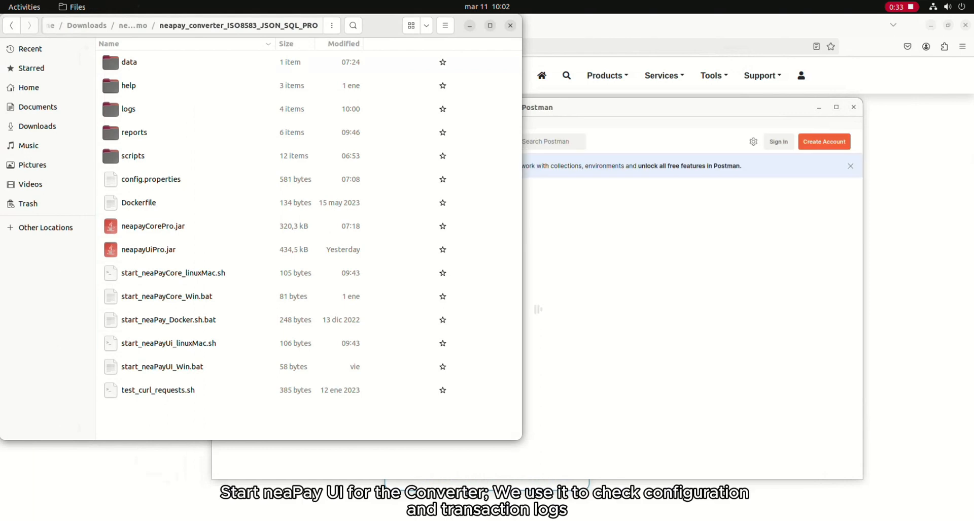
- Run start_neaPayUi_linuxMac.sh to open the neaPay converter interface
right_click(169, 342)
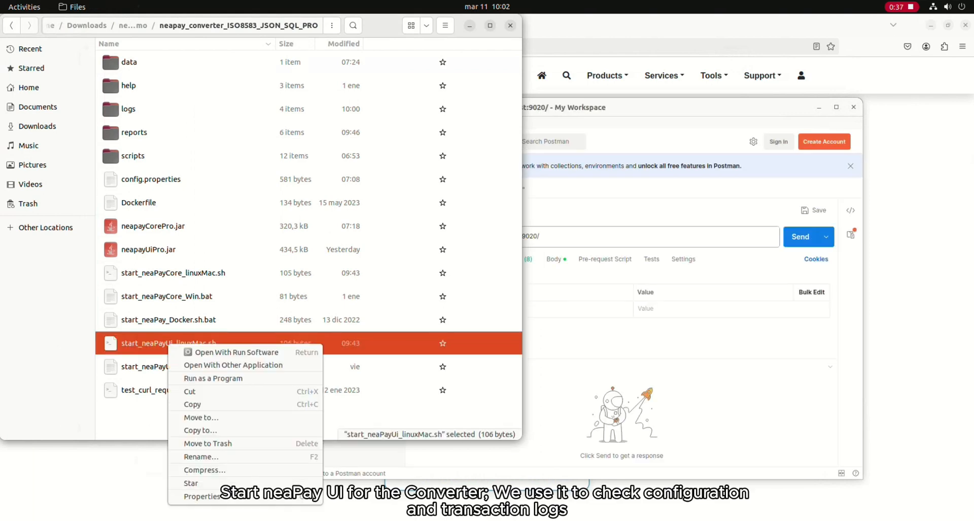
mouse_move(235, 352)
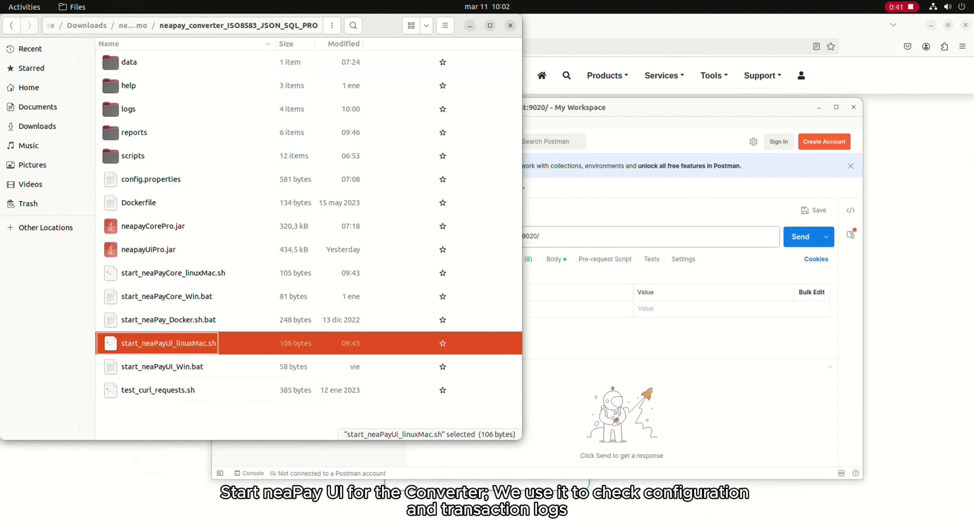
double_click(169, 343)
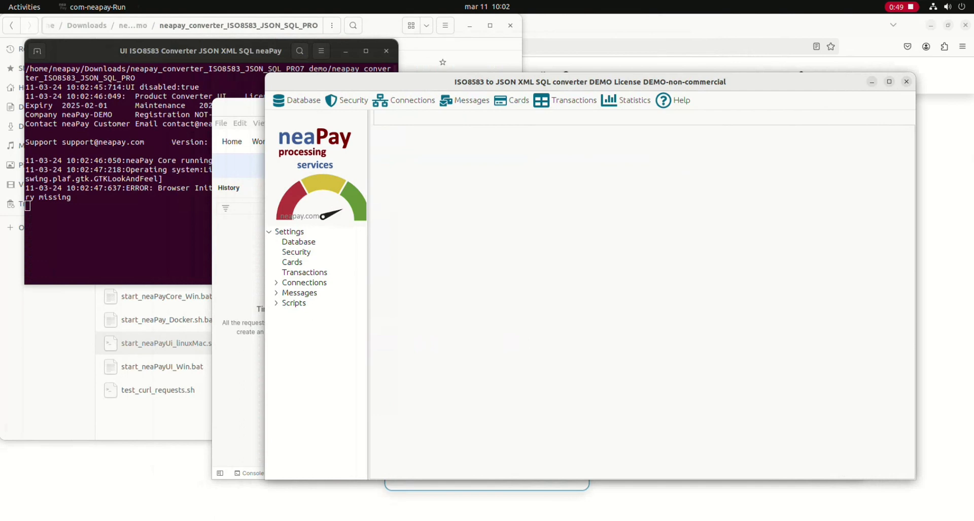
- Run start_neaPayCore_linuxMac.sh as a program to start the converter core
right_click(174, 272)
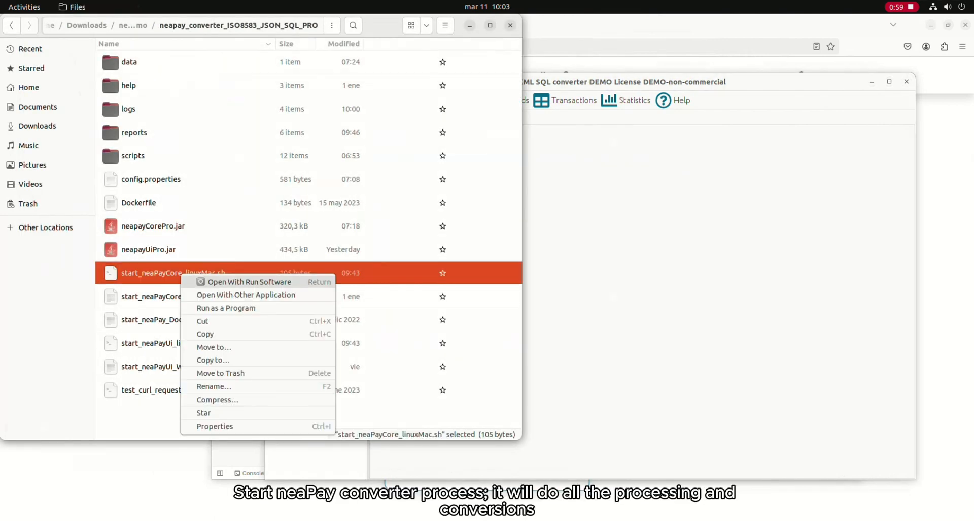
left_click(248, 281)
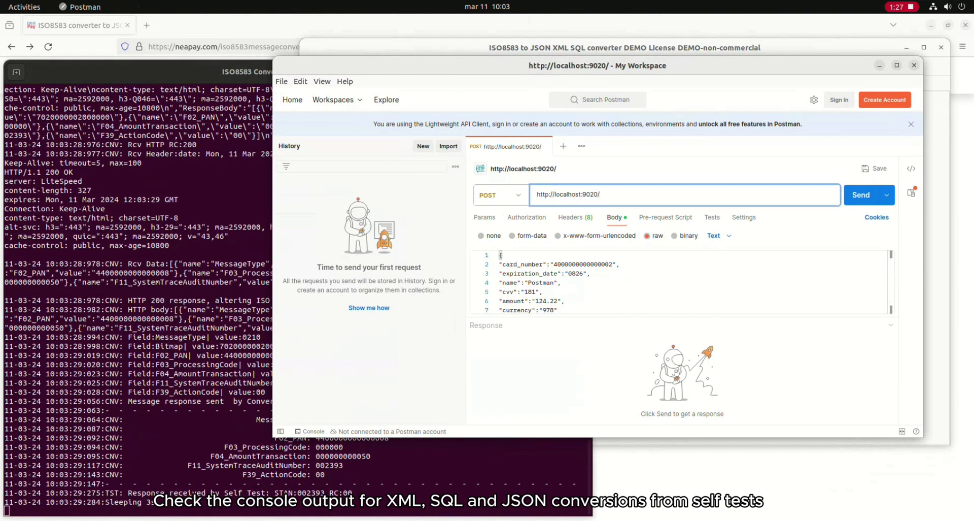
scroll("down", 3)
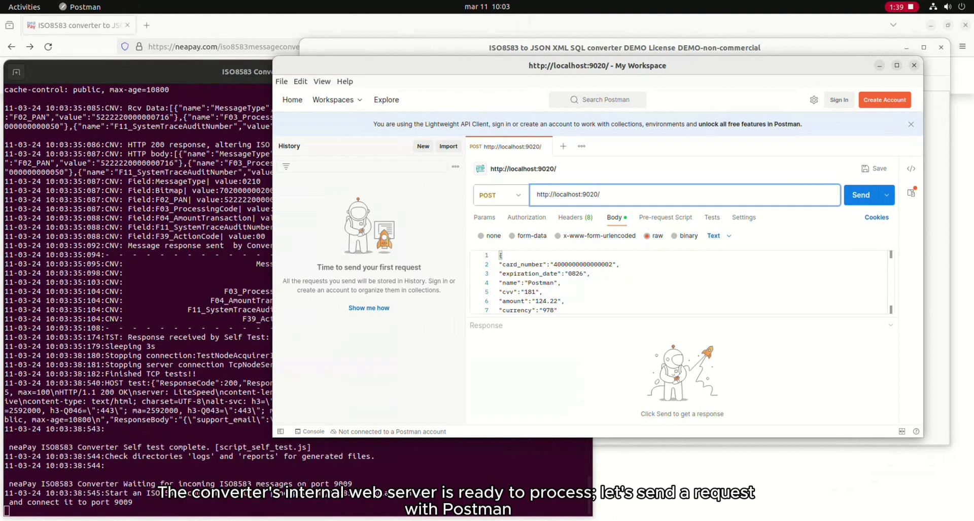
left_click(861, 194)
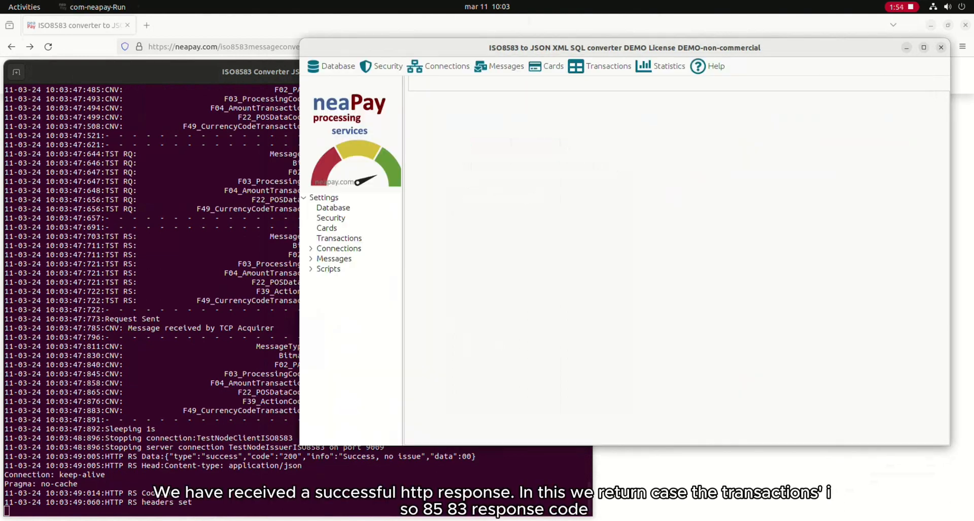
- View Transactions > Transactions Data in the neaPay UI
left_click(608, 66)
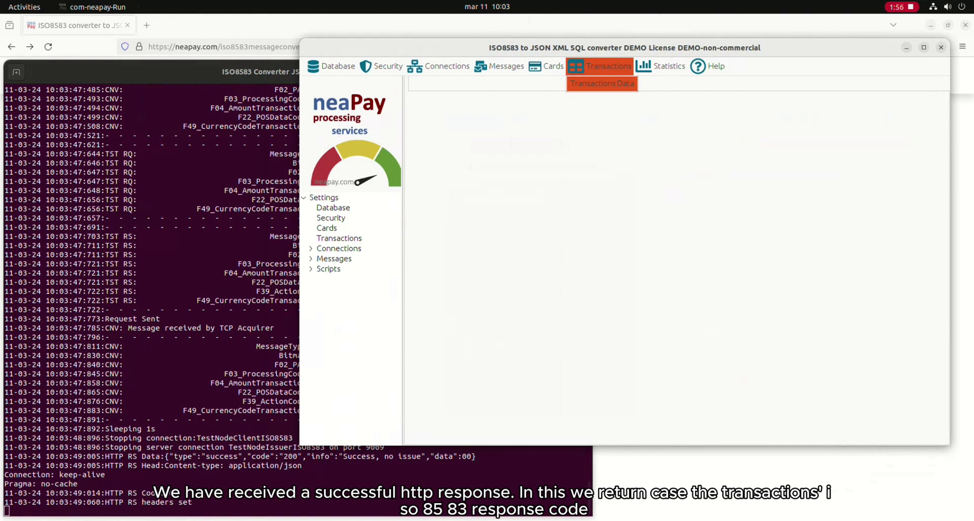
left_click(601, 82)
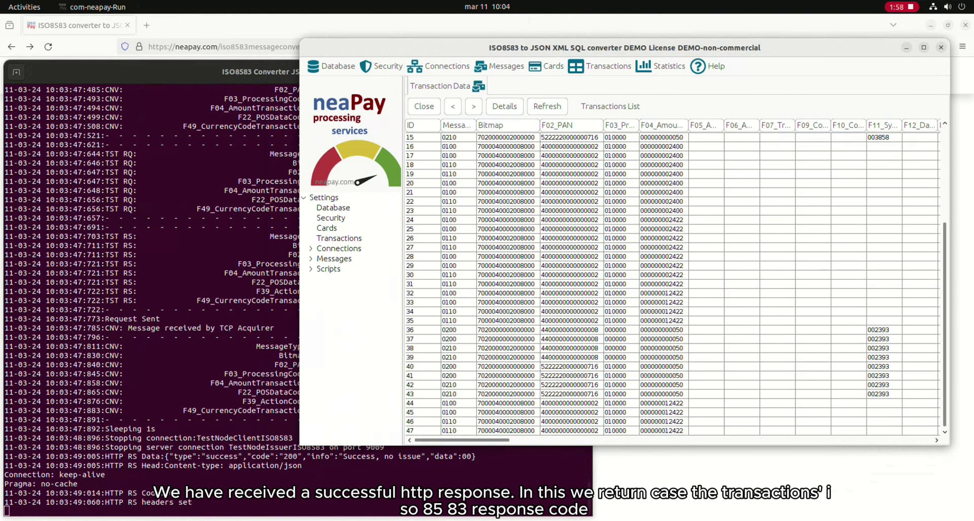
left_click(503, 430)
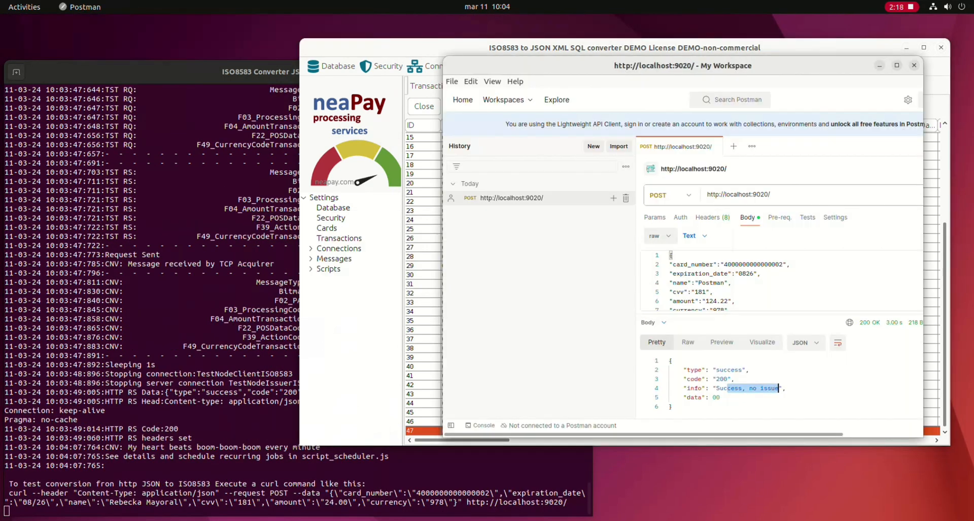
- Resend the request with amount 128.88 and highlight F39_ActionCode 00 in the log
left_click(752, 264)
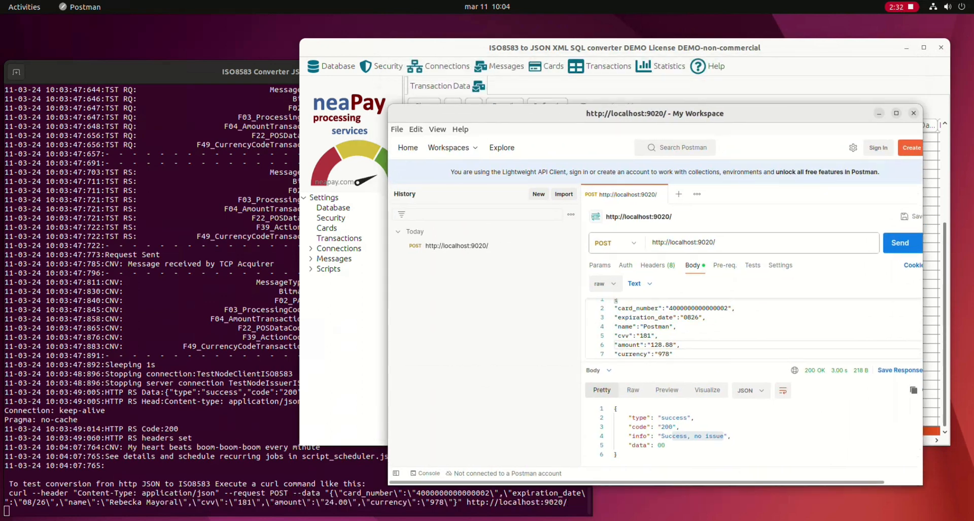
left_click(901, 242)
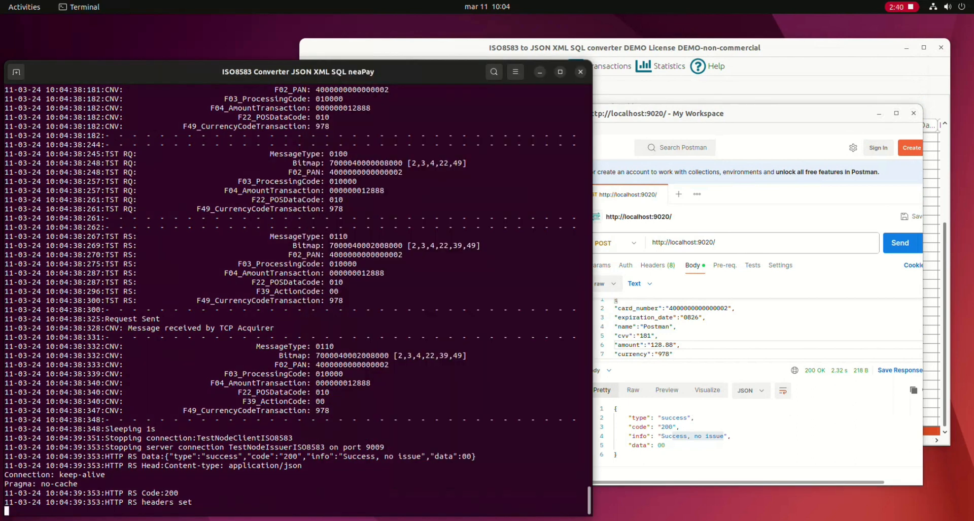
double_click(262, 400)
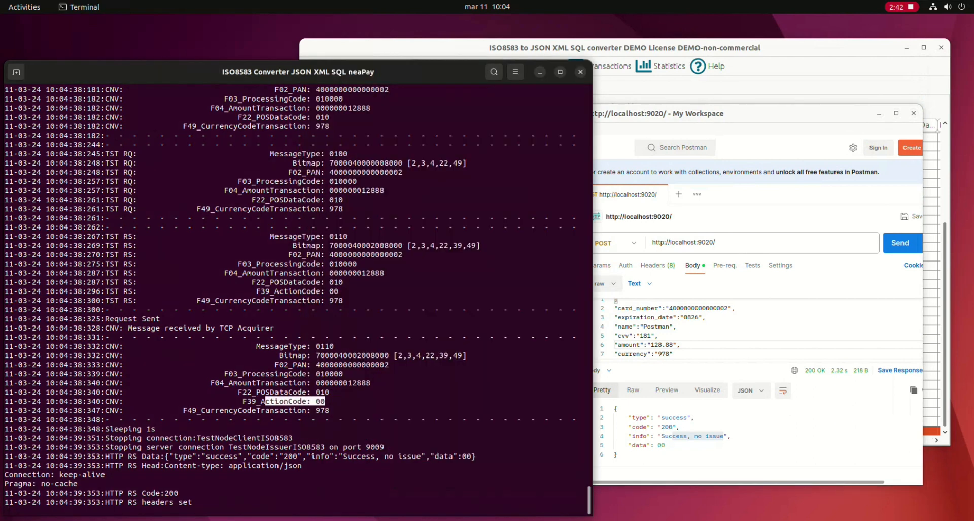